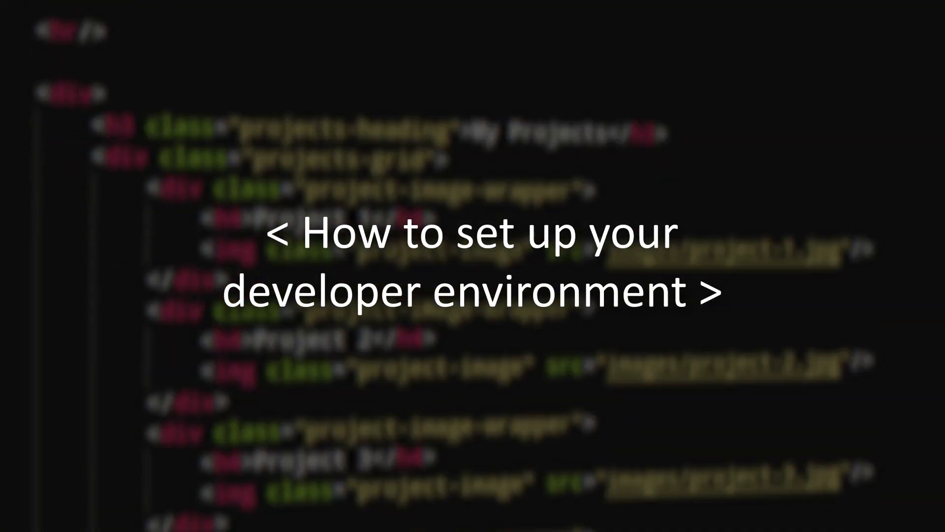
scroll(down, 3)
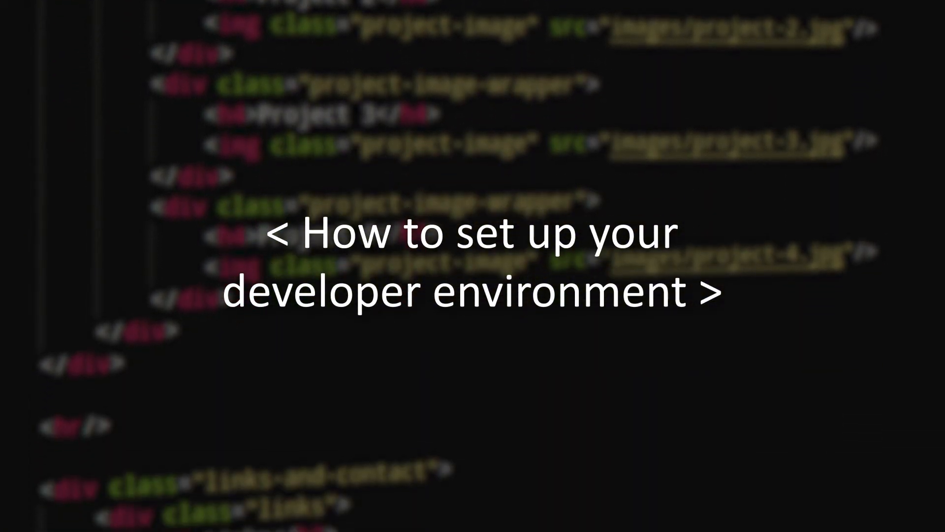